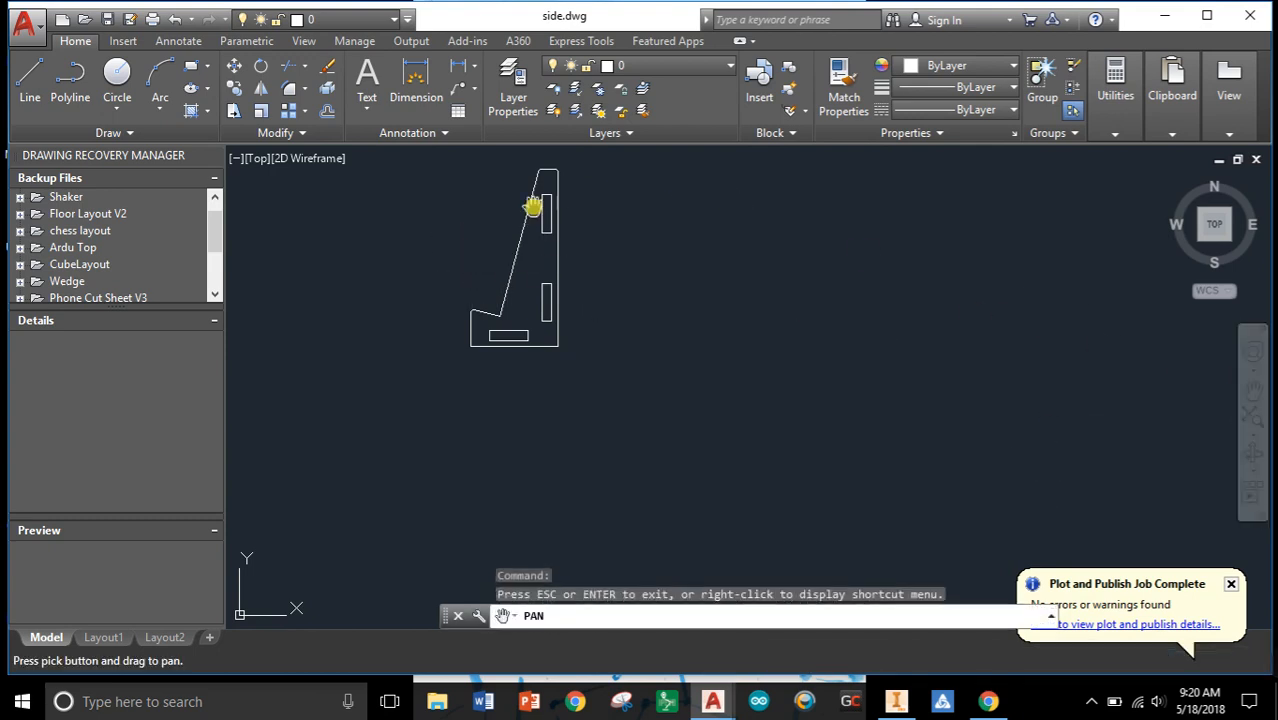
Step: Pan the side bracket profile from the upper left to the centre of the view
drag(533, 207, 709, 362)
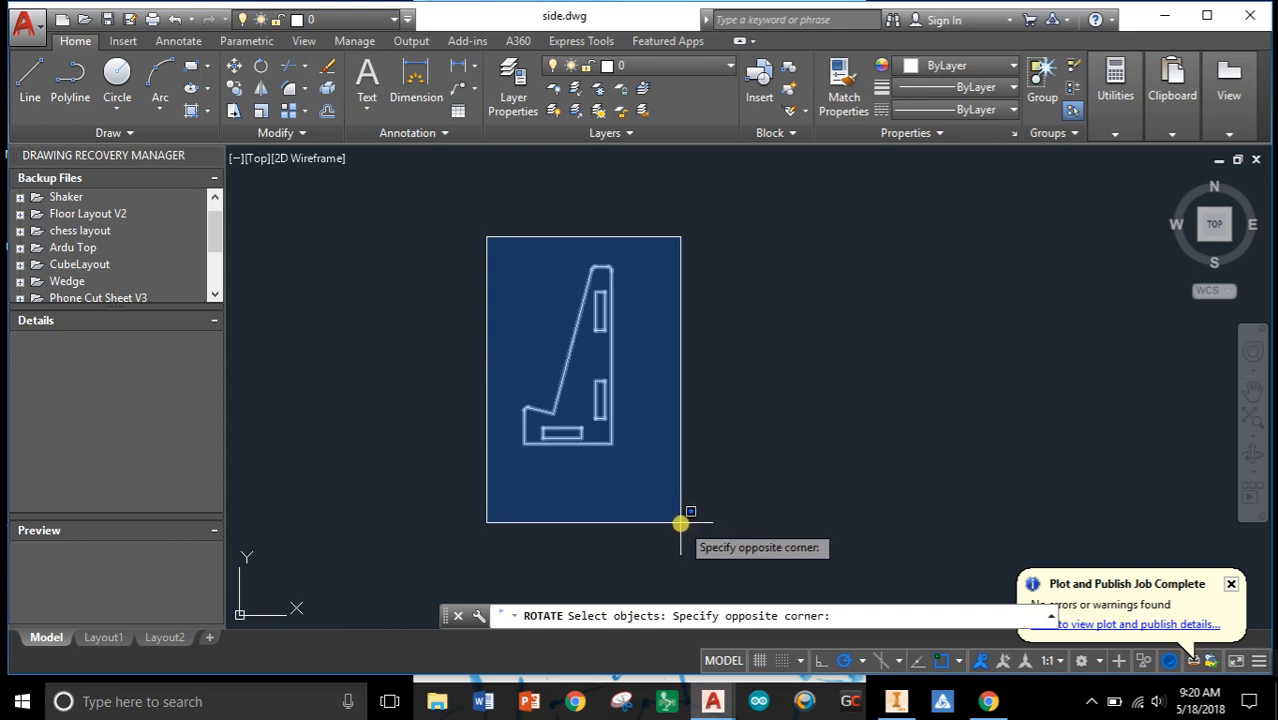
Step: Window-select the bracket's four outlines as the objects to rotate
drag(680, 523, 466, 290)
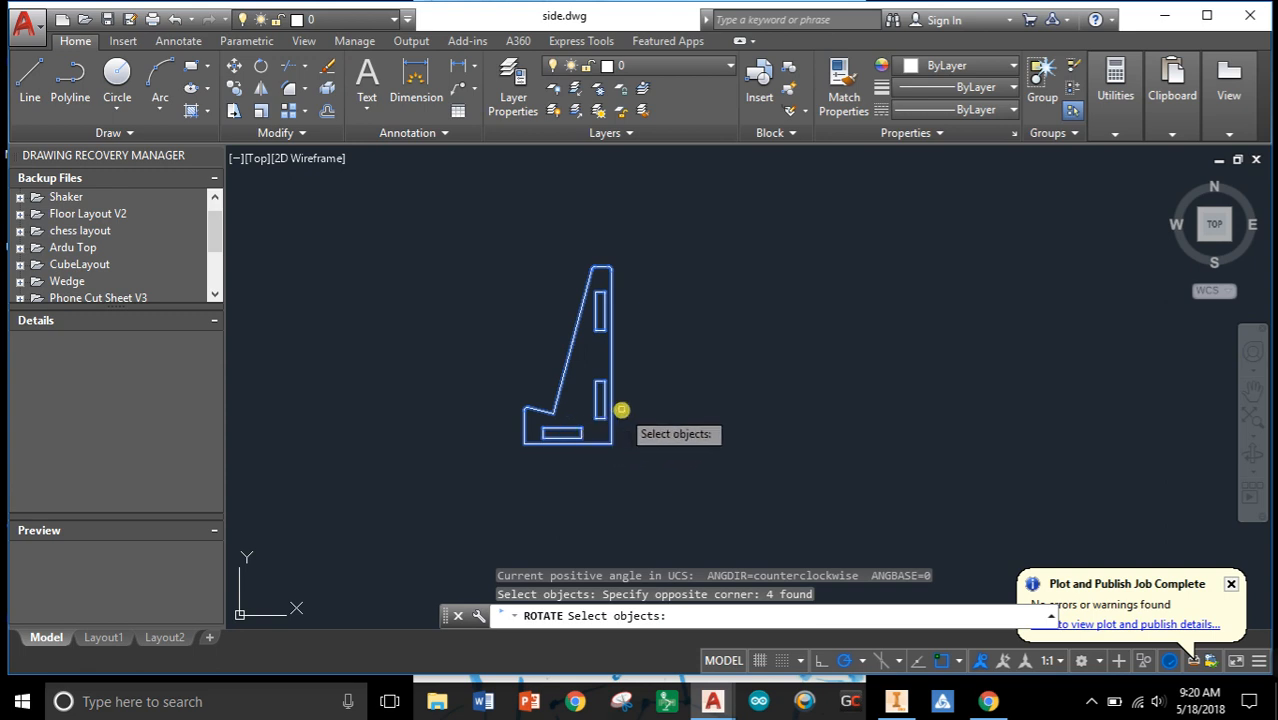
mouse_move(639, 393)
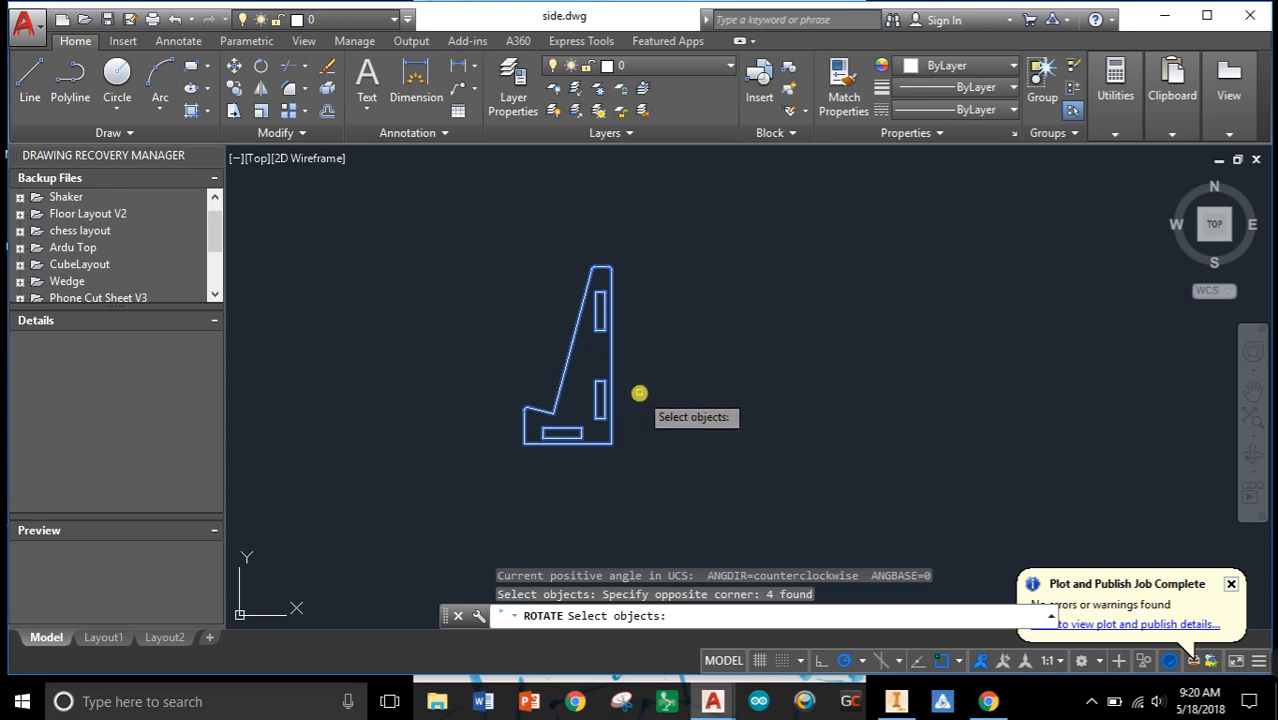
key(enter)
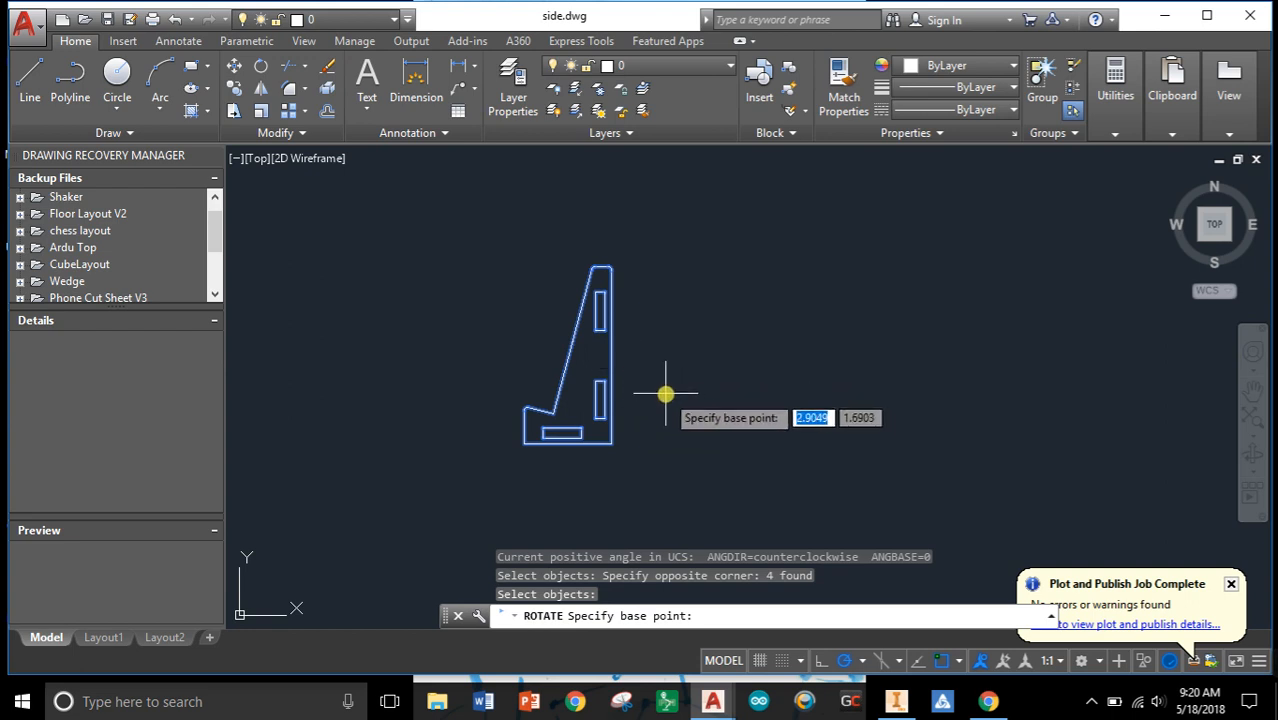
mouse_move(585, 362)
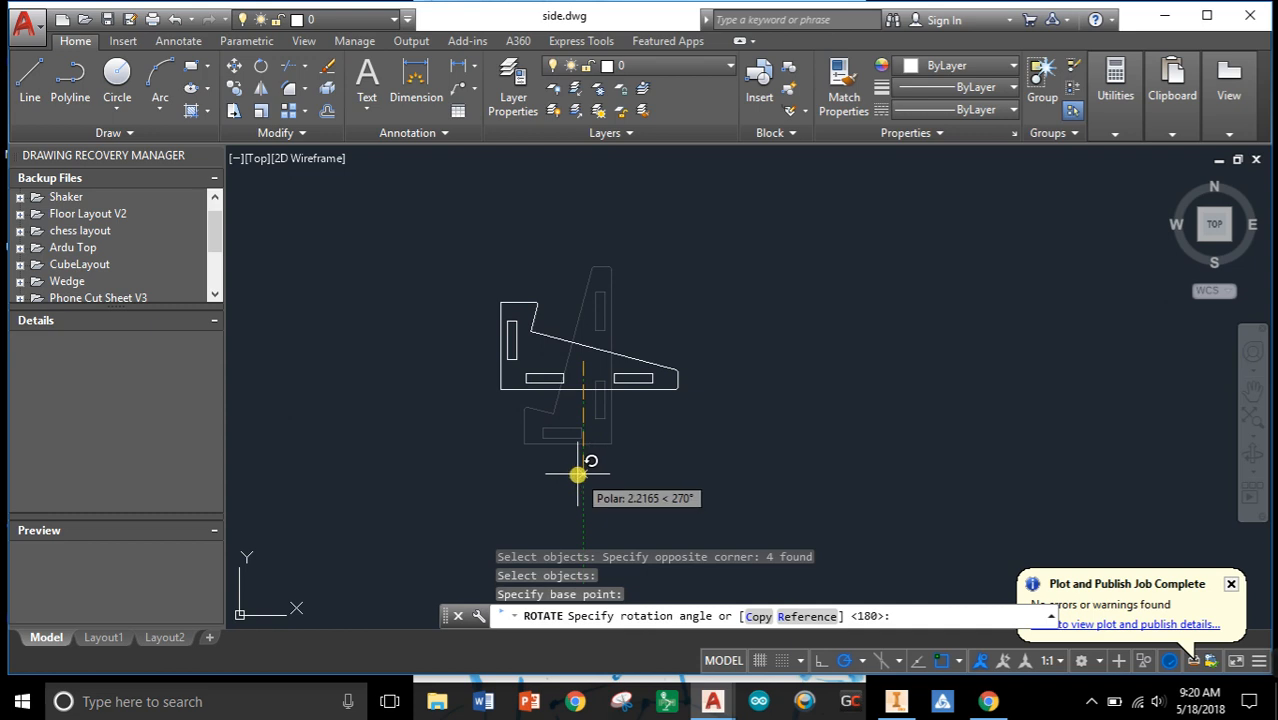
mouse_move(472, 351)
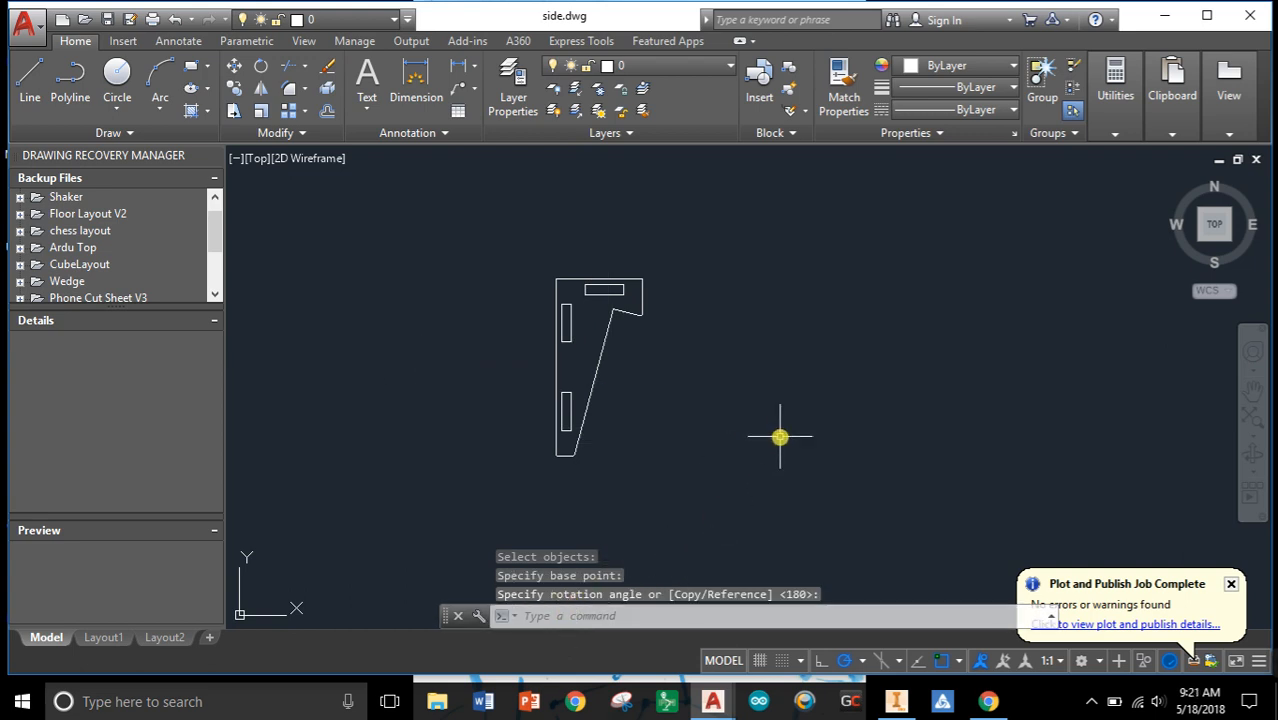
mouse_move(940, 583)
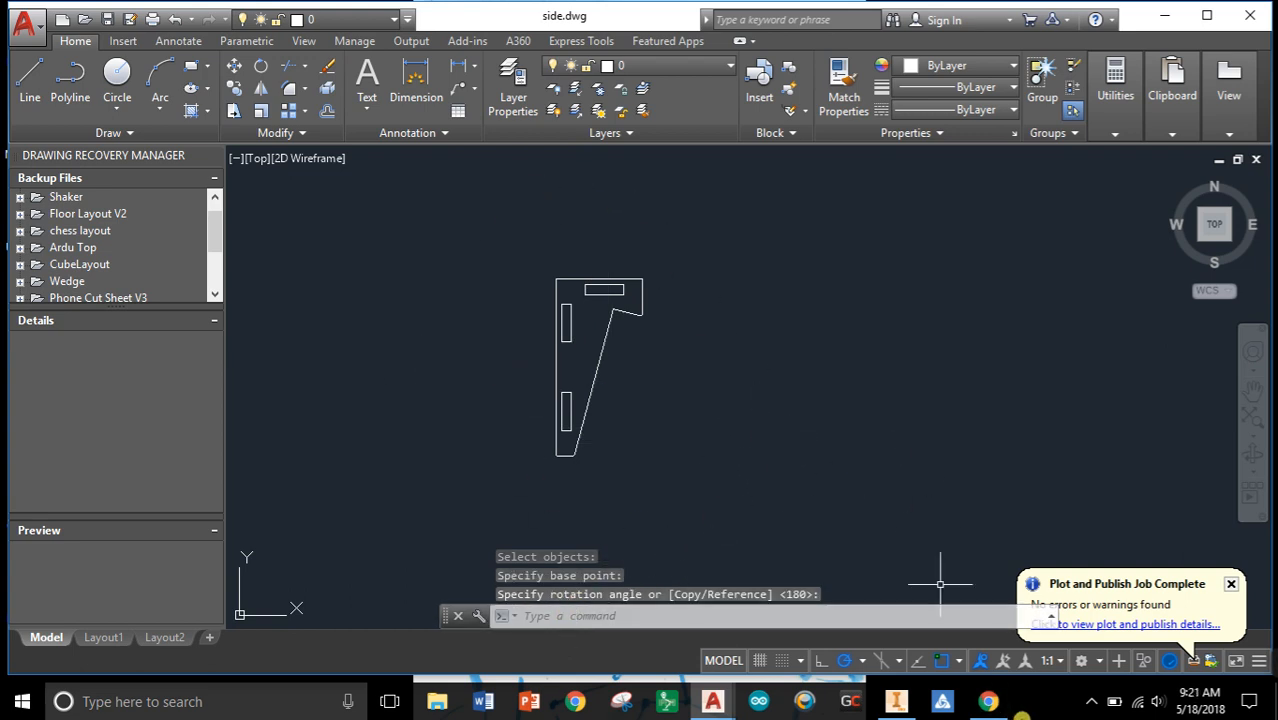